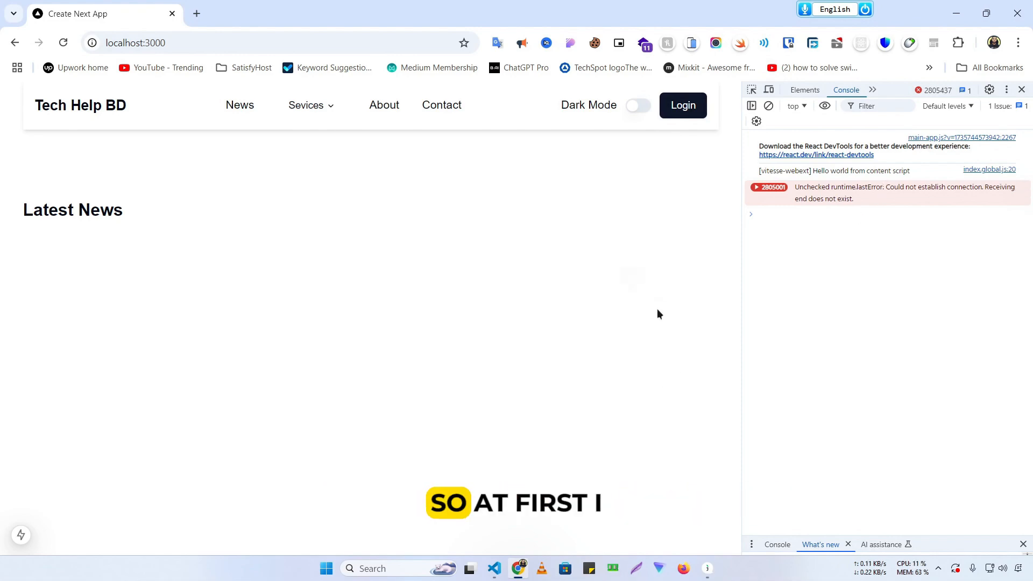
- Check About Chrome in a new tab, confirming version 131.0.6778.205 is up to date, then return to the news page
click(493, 568)
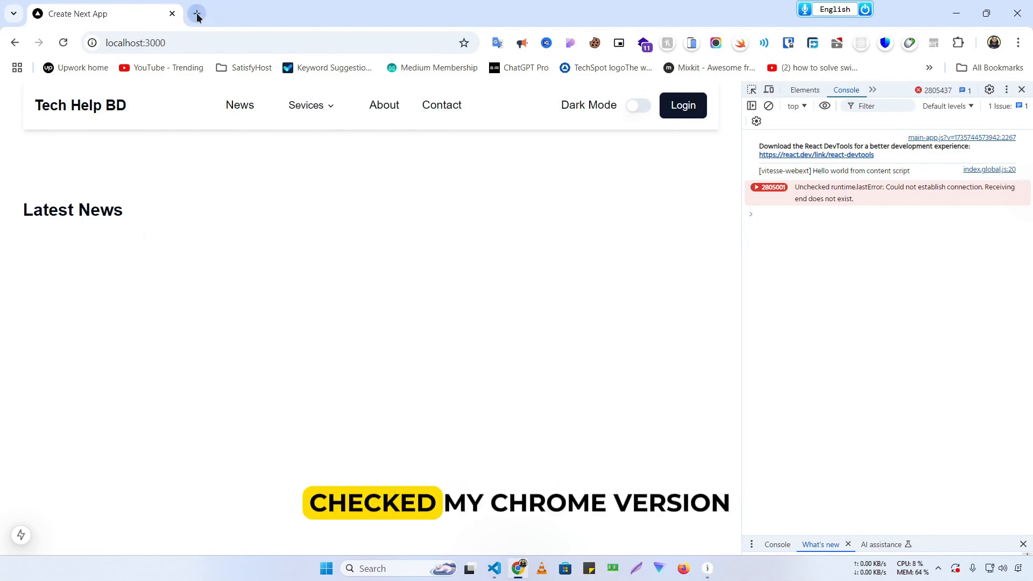
click(1023, 42)
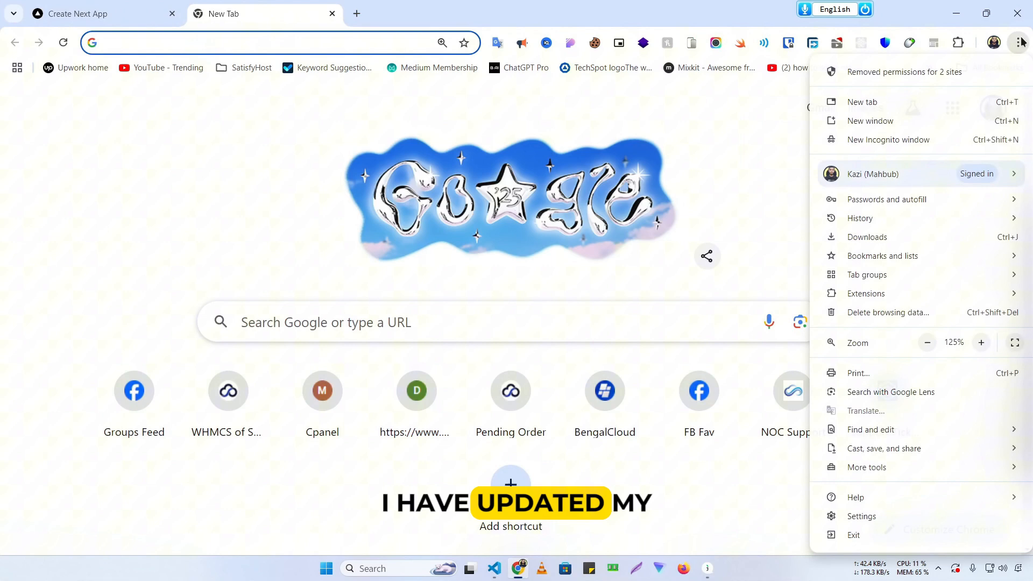
click(855, 497)
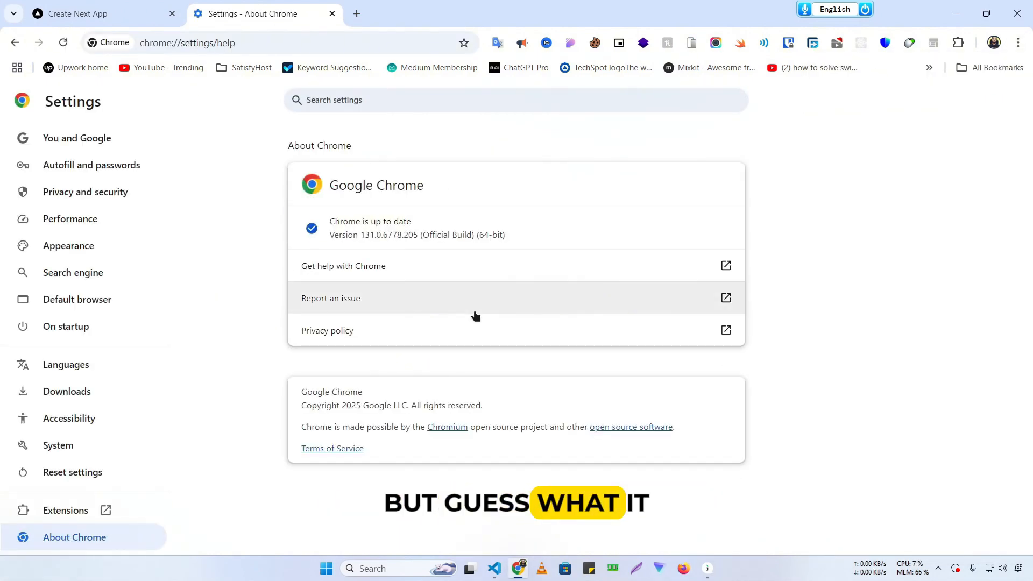
click(99, 13)
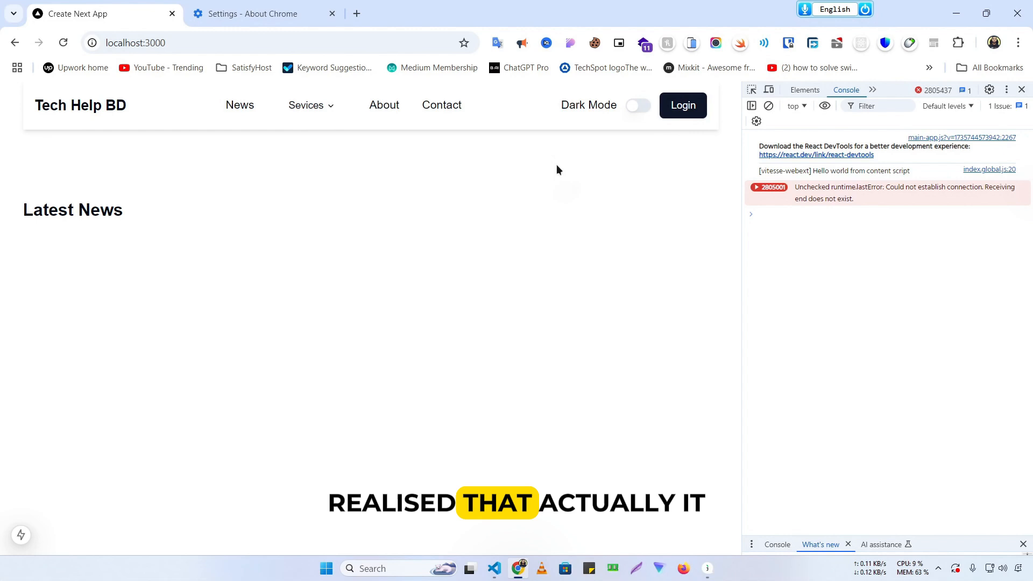
mouse_move(495, 43)
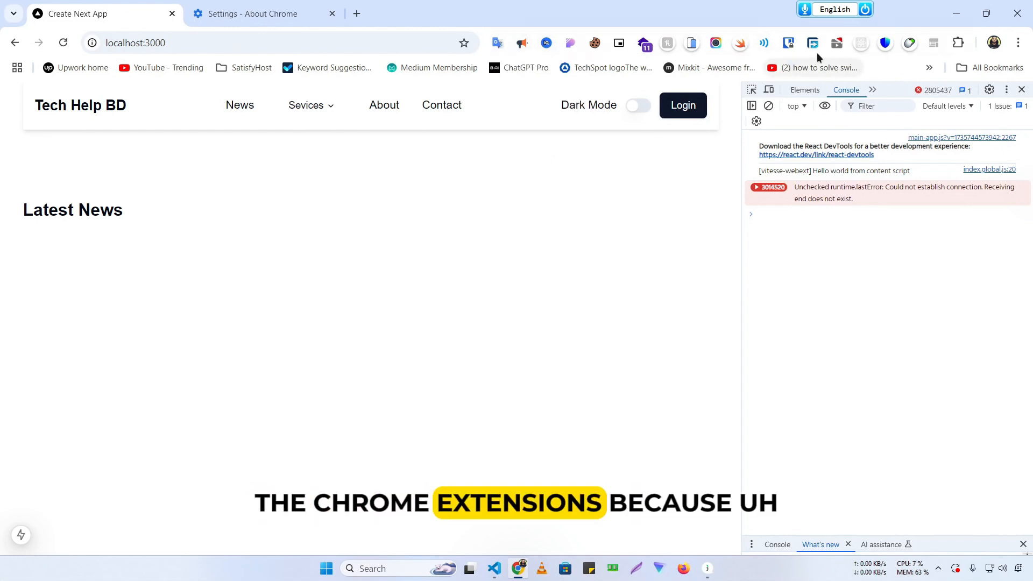
mouse_move(557, 42)
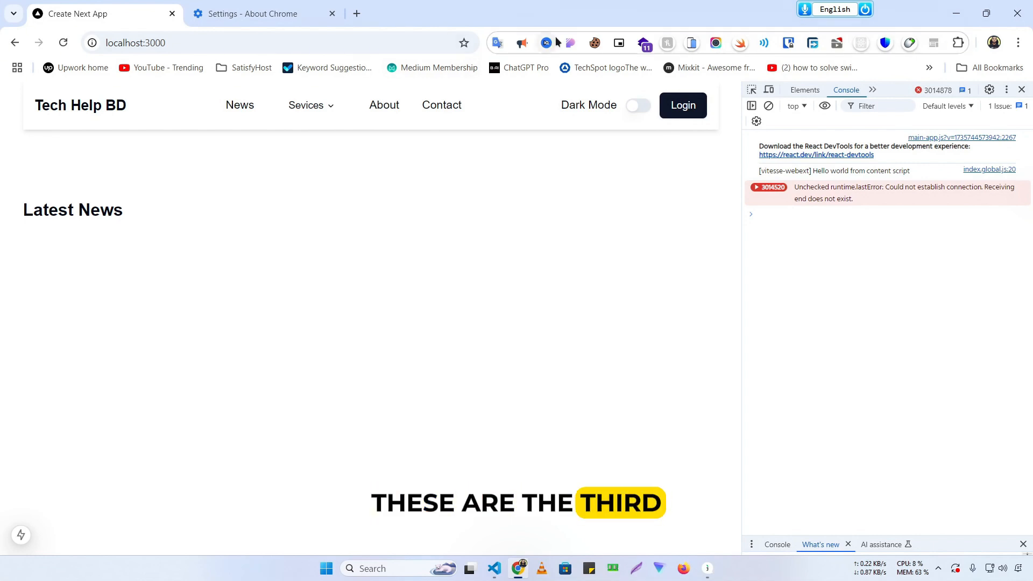
mouse_move(545, 42)
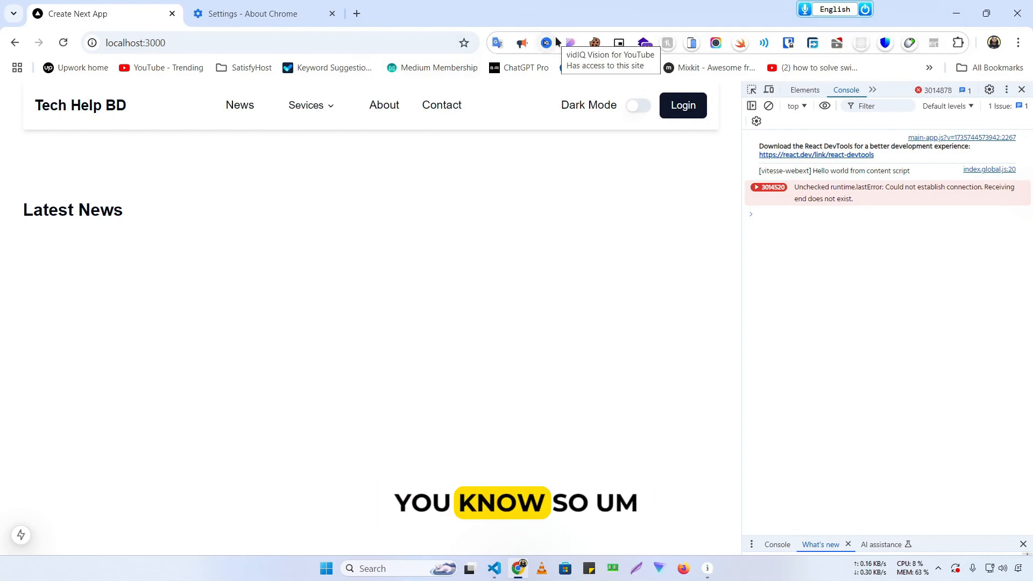
mouse_move(576, 246)
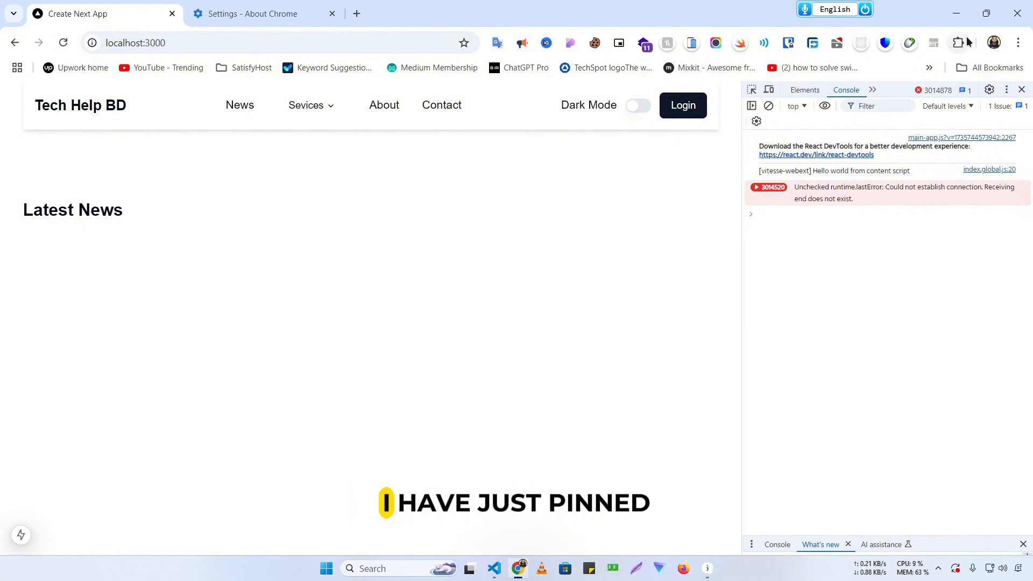
click(958, 43)
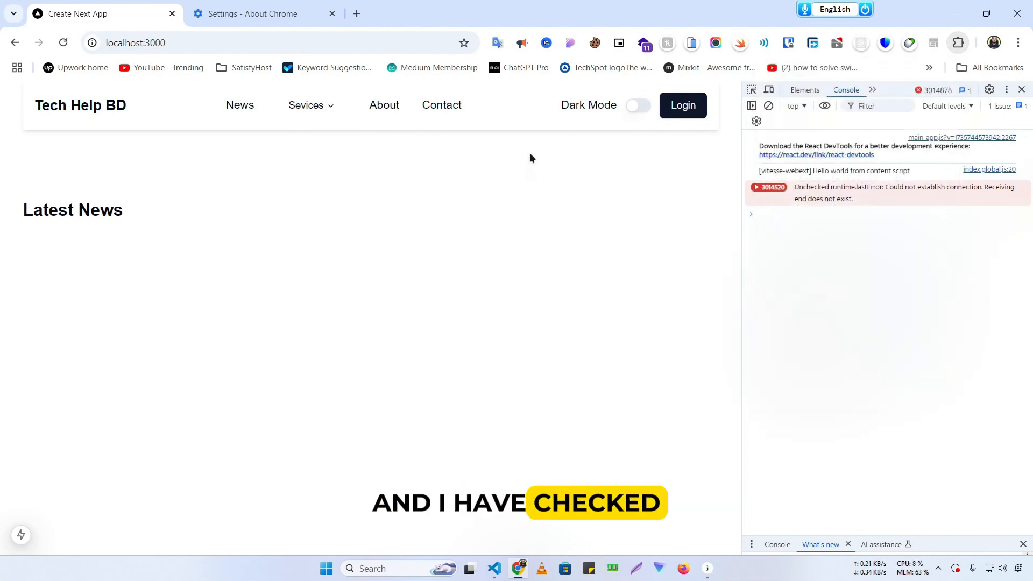
mouse_move(609, 307)
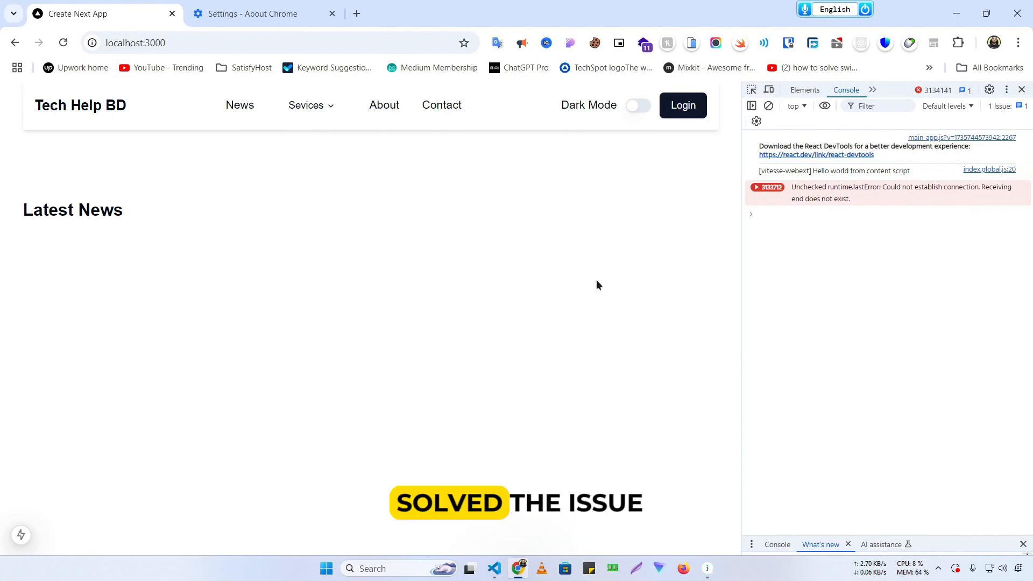
mouse_move(878, 284)
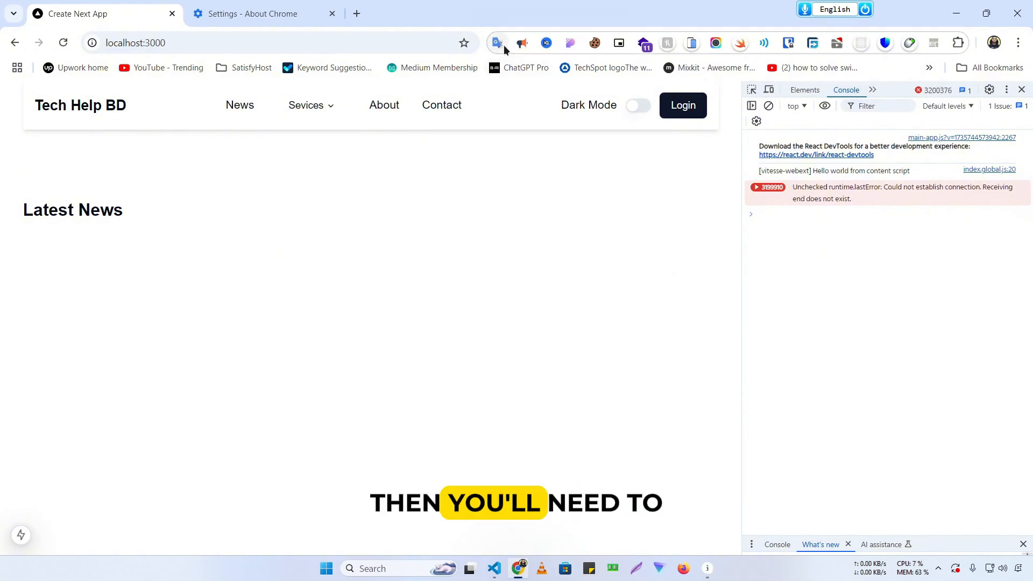
- Review and change the Google Translate extension's site-access setting from its toolbar icon
right_click(496, 43)
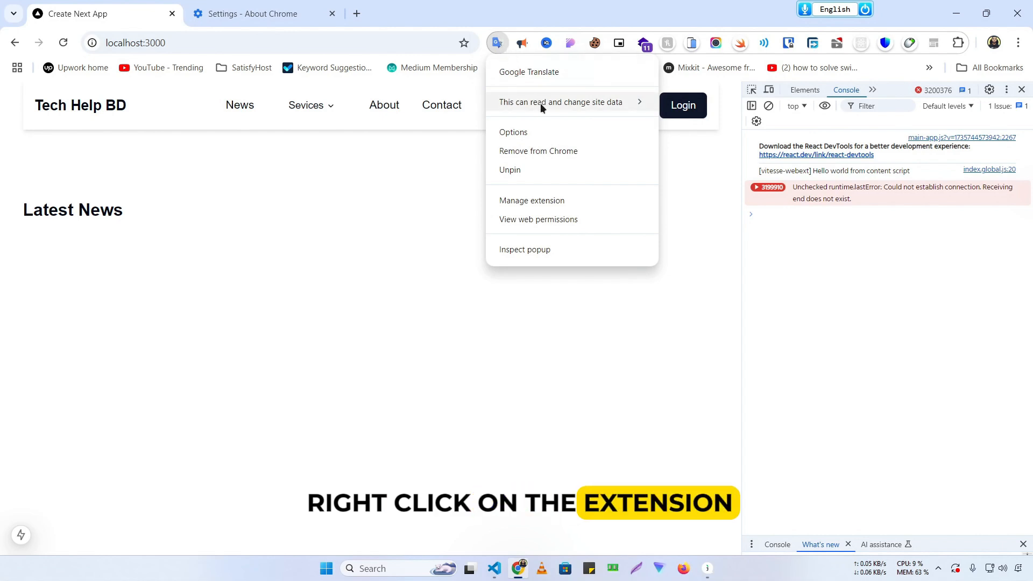
click(561, 102)
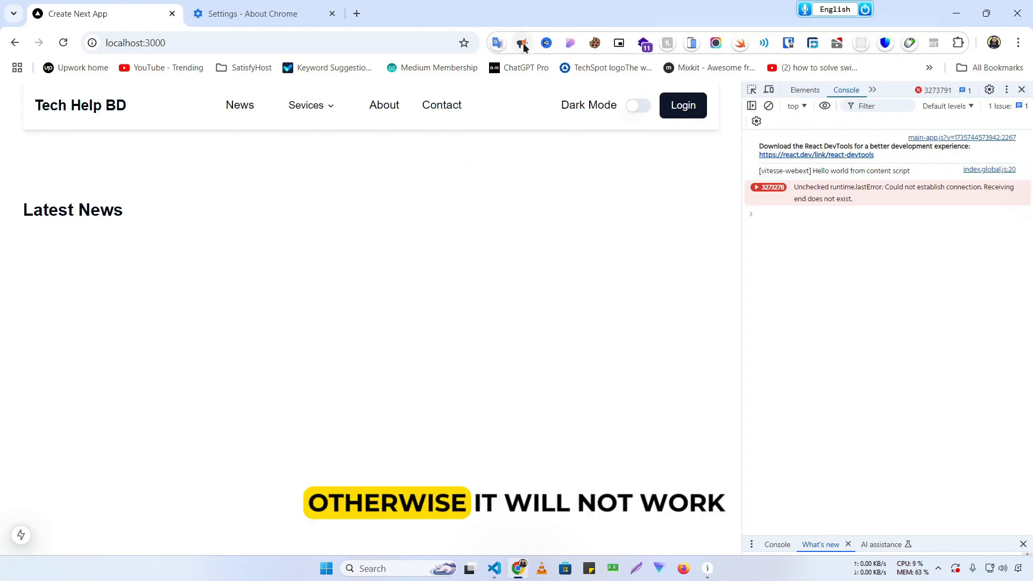
- Change the Read Aloud extension's site access and reload the page from the reminder
right_click(521, 43)
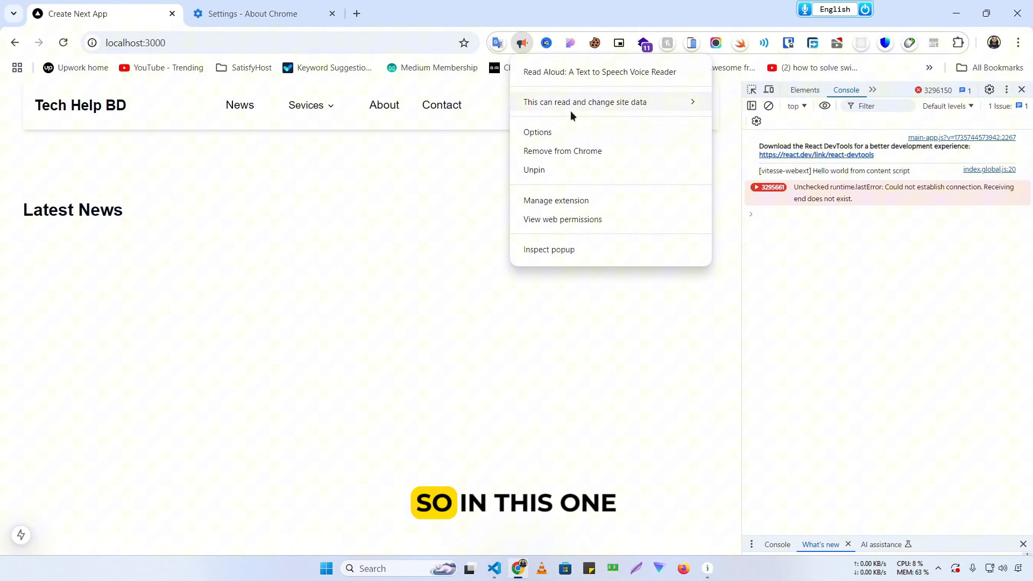
click(585, 101)
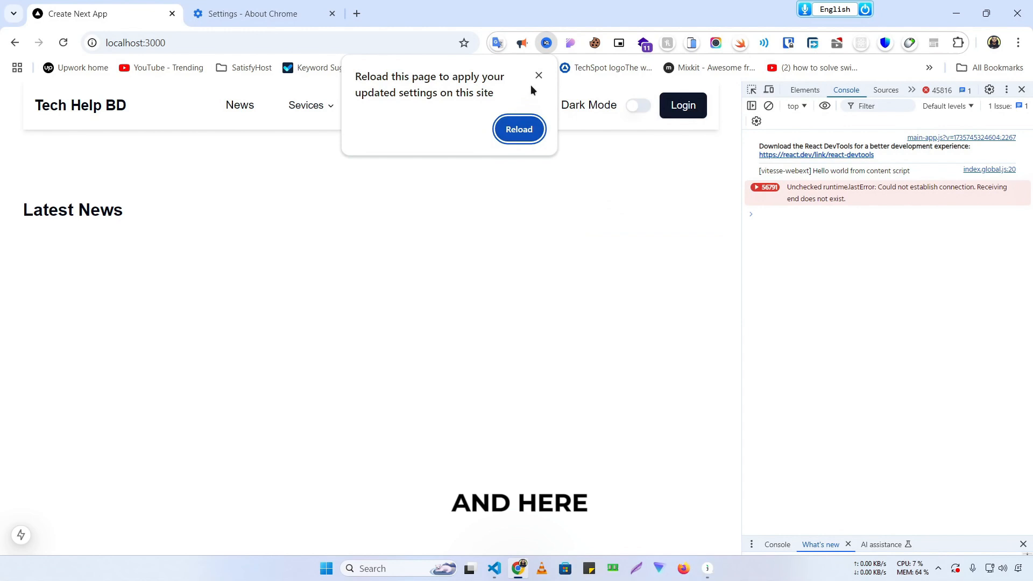
click(519, 128)
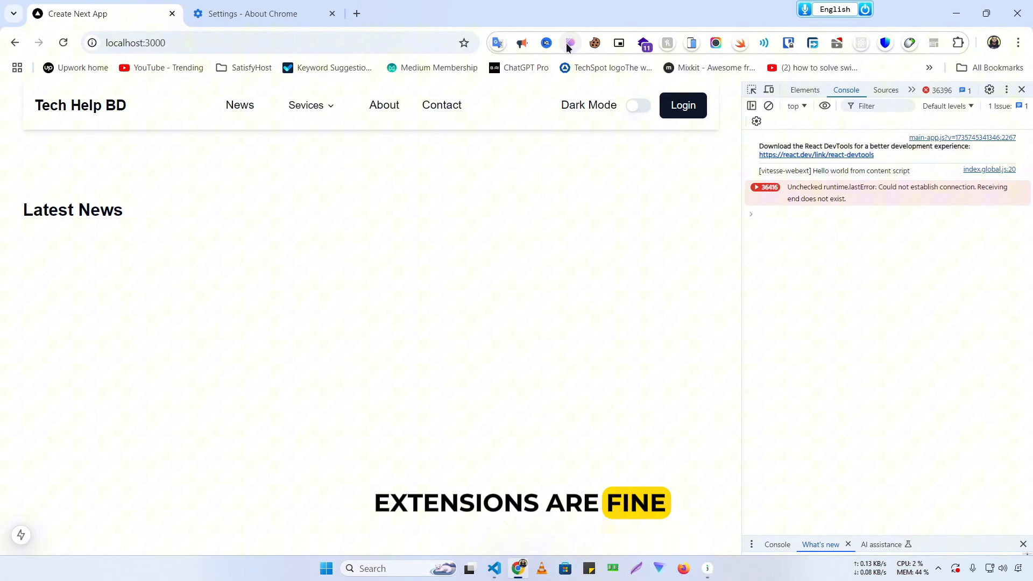
- Restrict the skeleton extension's site access to 'When you click the extension'
right_click(569, 43)
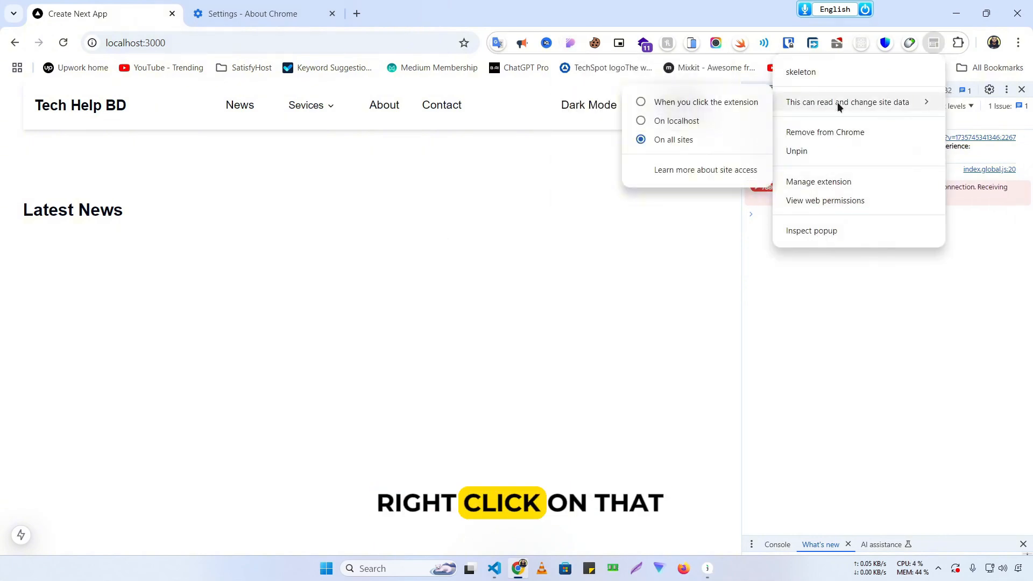
mouse_move(706, 107)
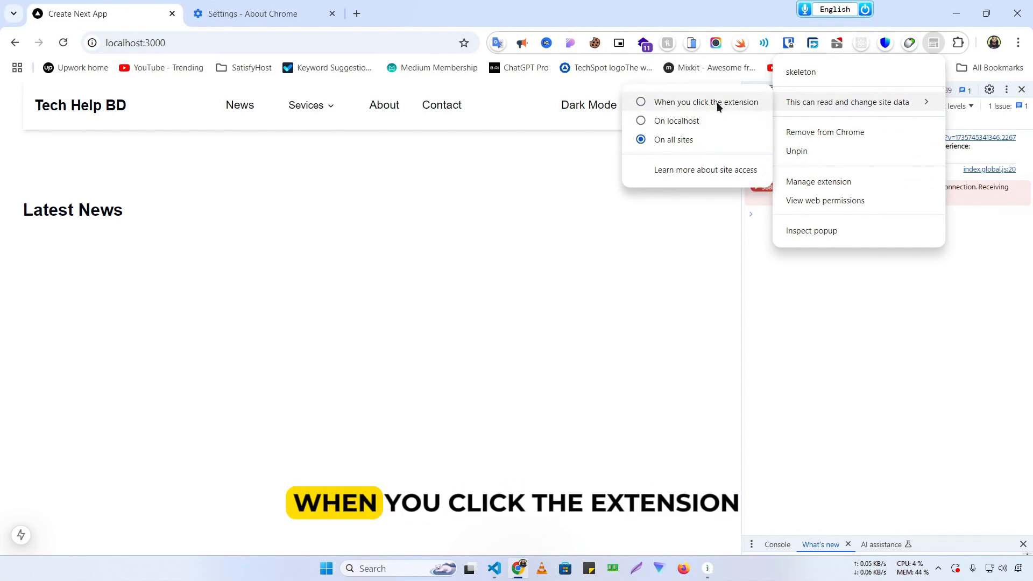
click(639, 101)
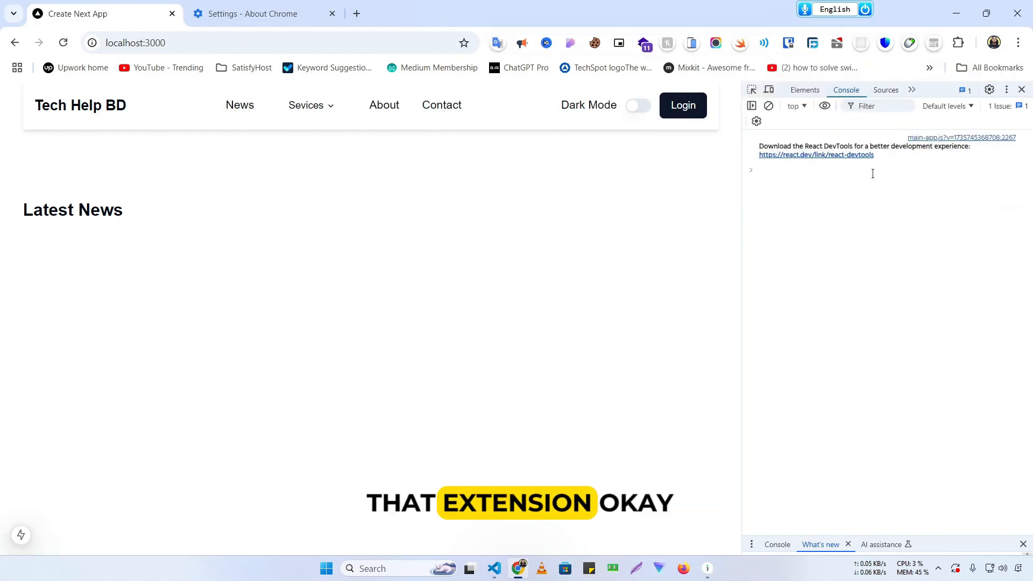
mouse_move(722, 236)
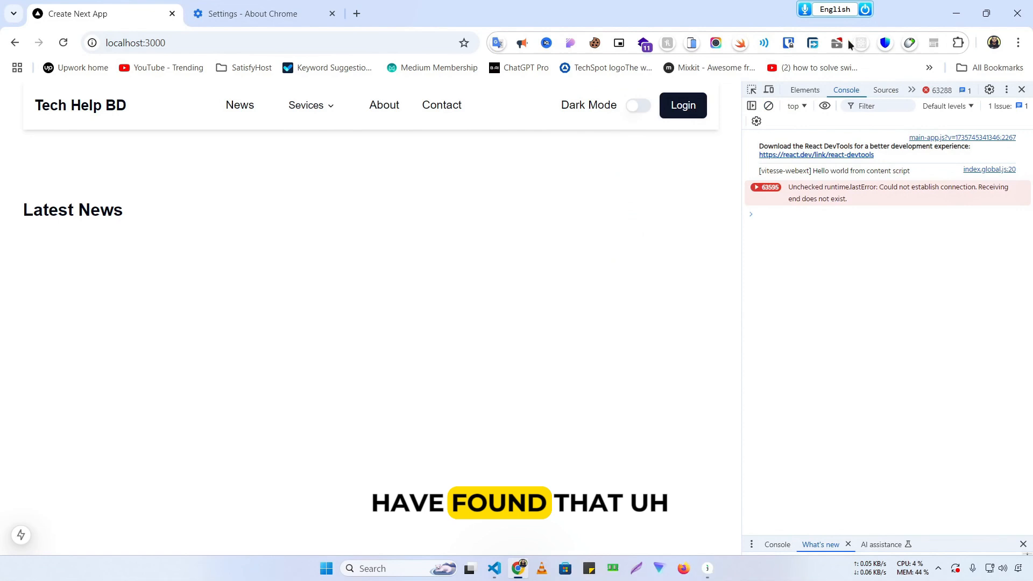
mouse_move(934, 43)
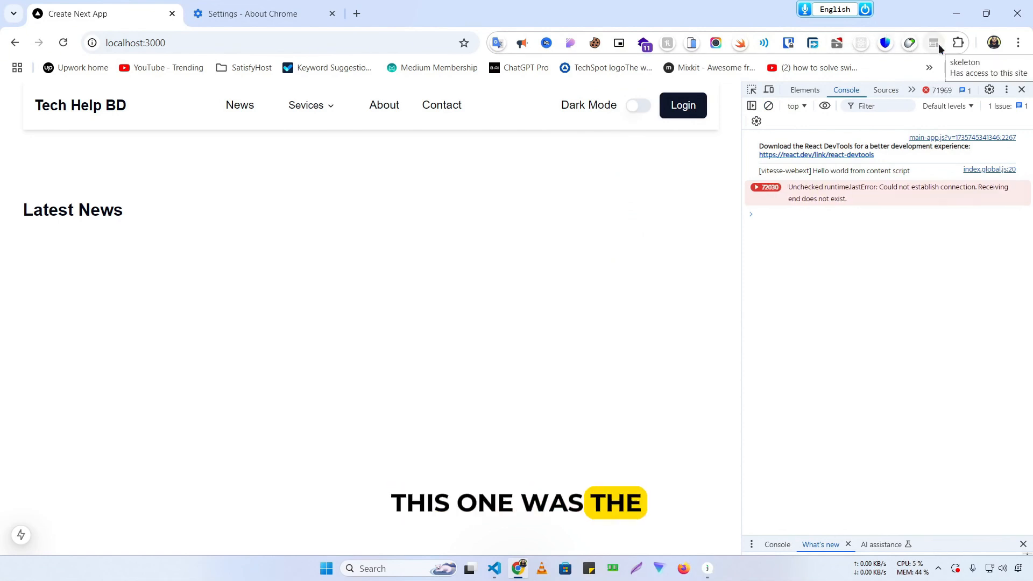
- Load localhost:3000 in a fresh tab, check its console messages, and verify skeleton's site access remains click-only
click(356, 13)
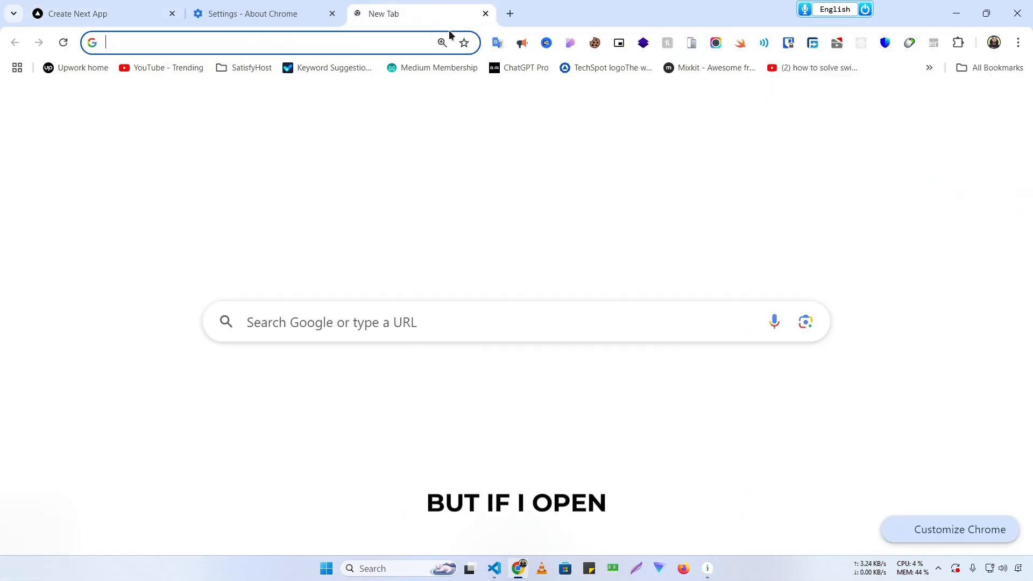
text(localhost:3000)
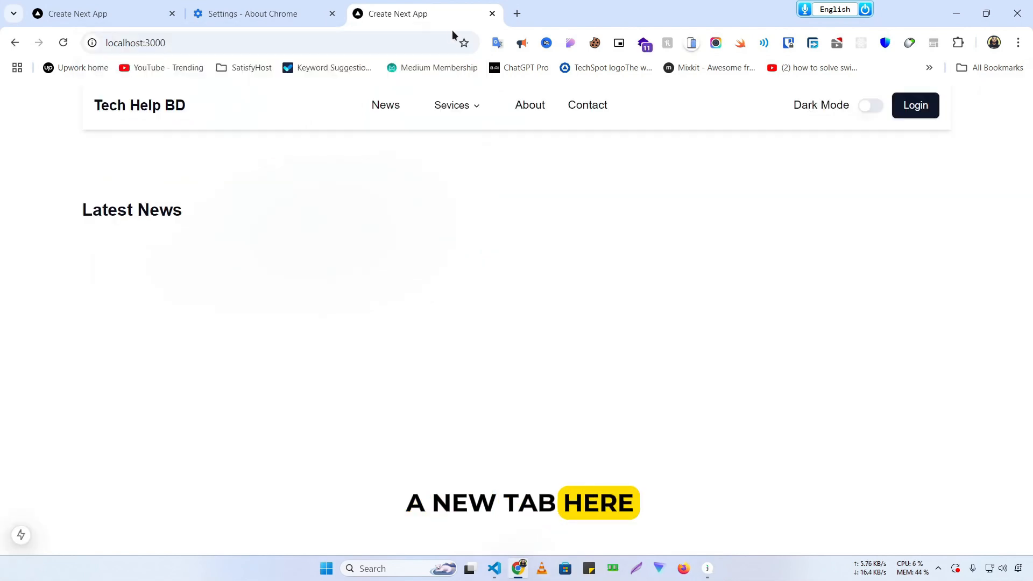
key(F12)
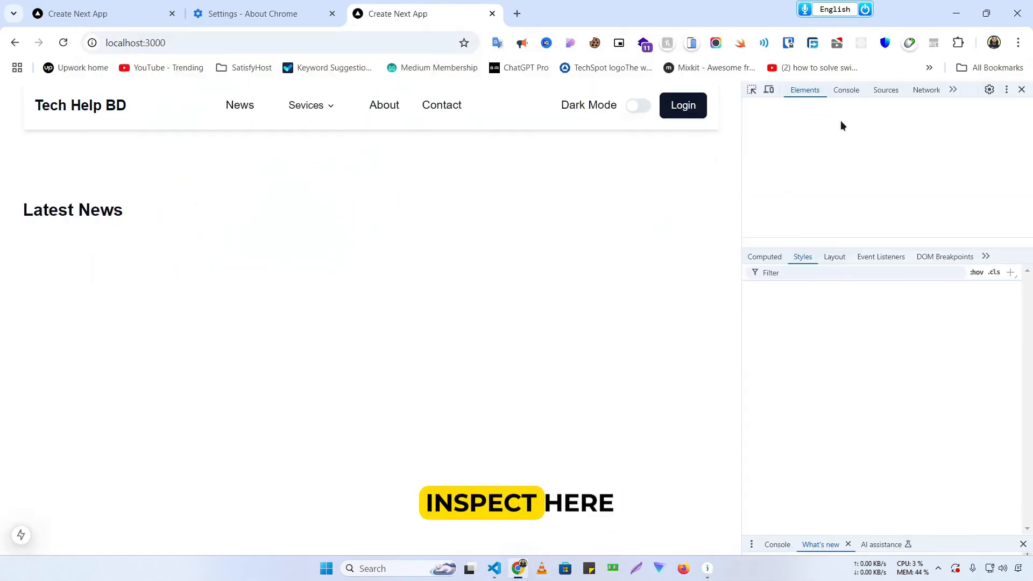
click(845, 89)
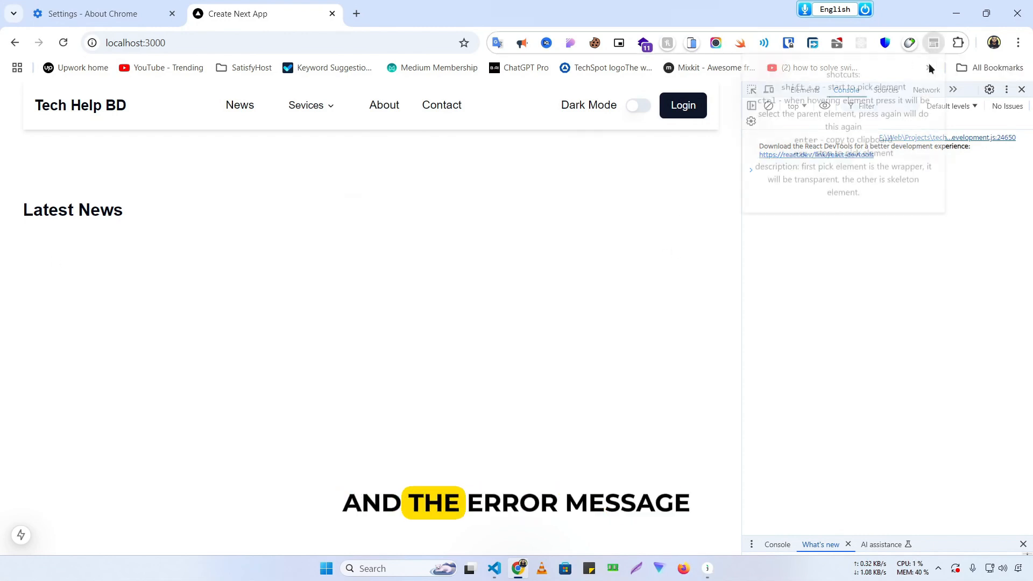
right_click(934, 43)
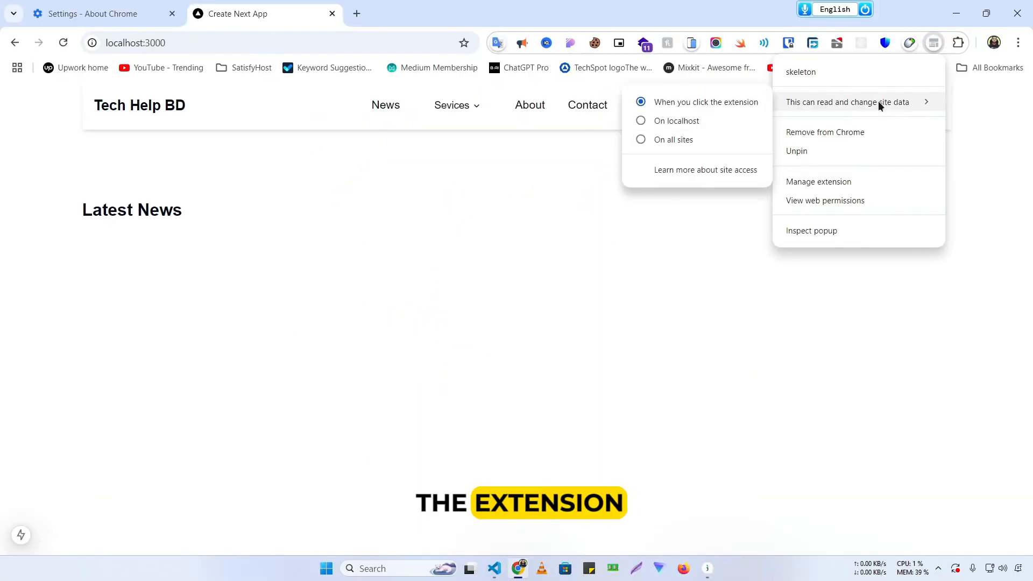